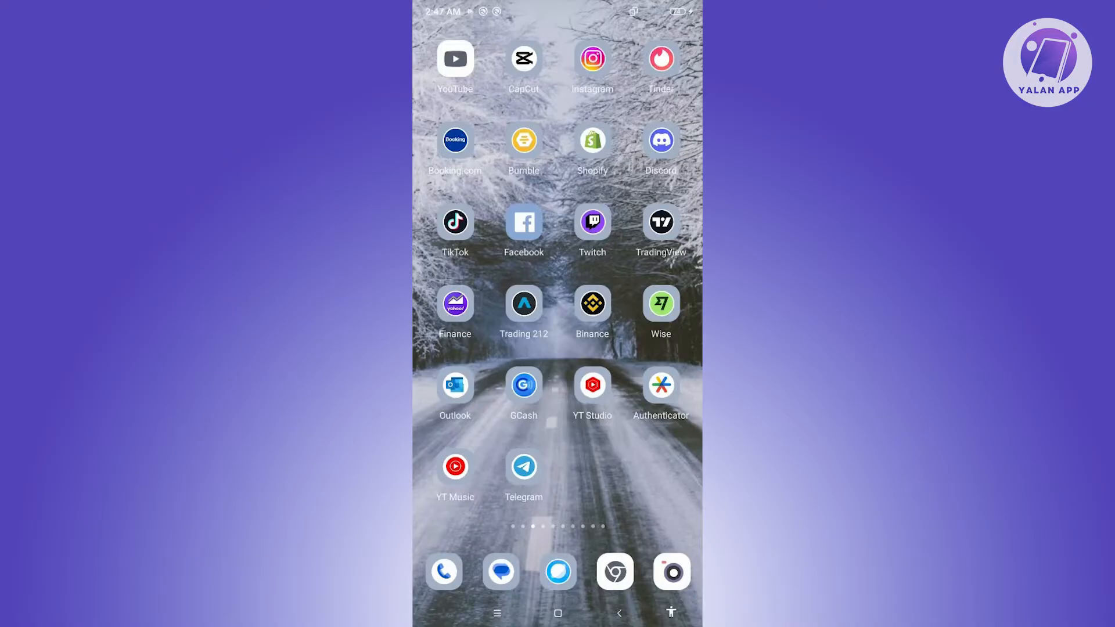
# - Launch CapCut from the phone's home screen
pyautogui.click(524, 59)
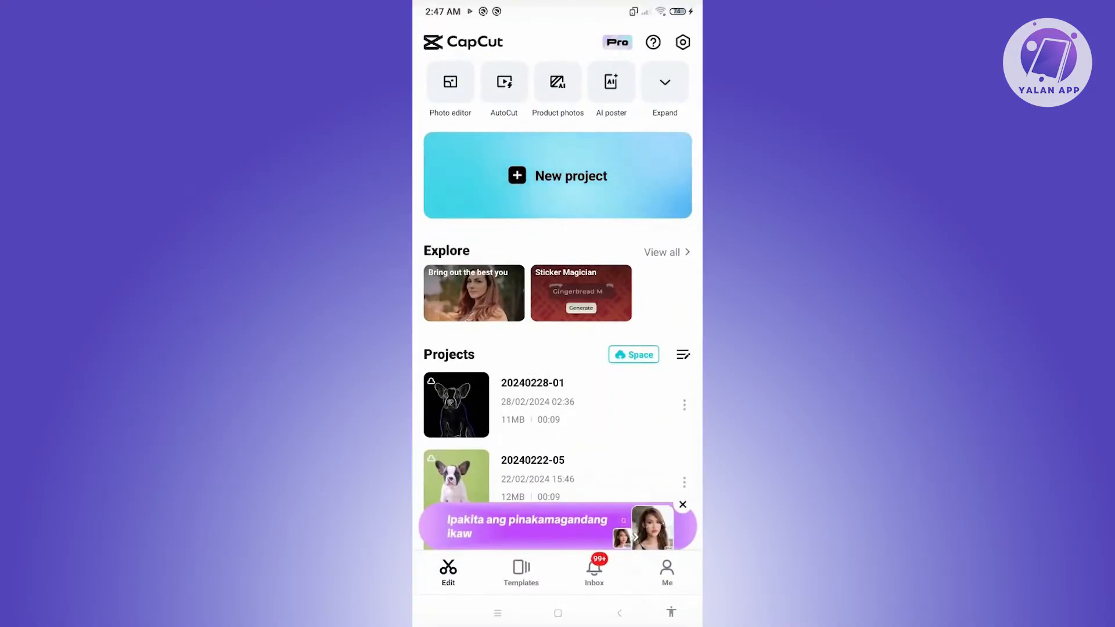
# - Create a new project and add the woman-in-orange-sweater clip after scrubbing its preview
pyautogui.click(556, 176)
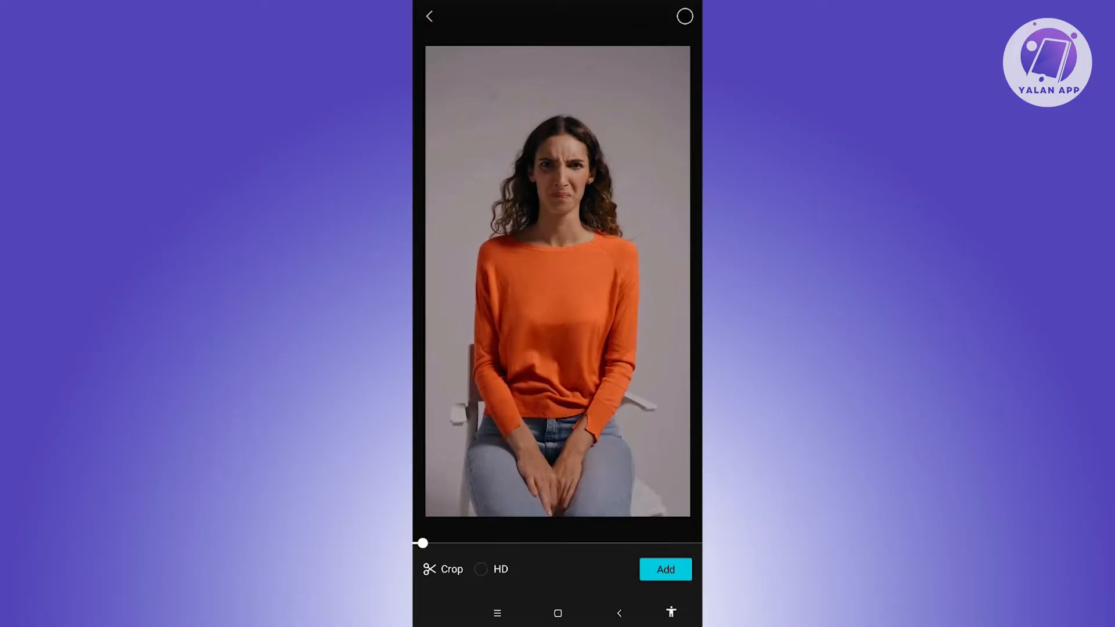
pyautogui.moveTo(421, 544); pyautogui.dragTo(456, 543)
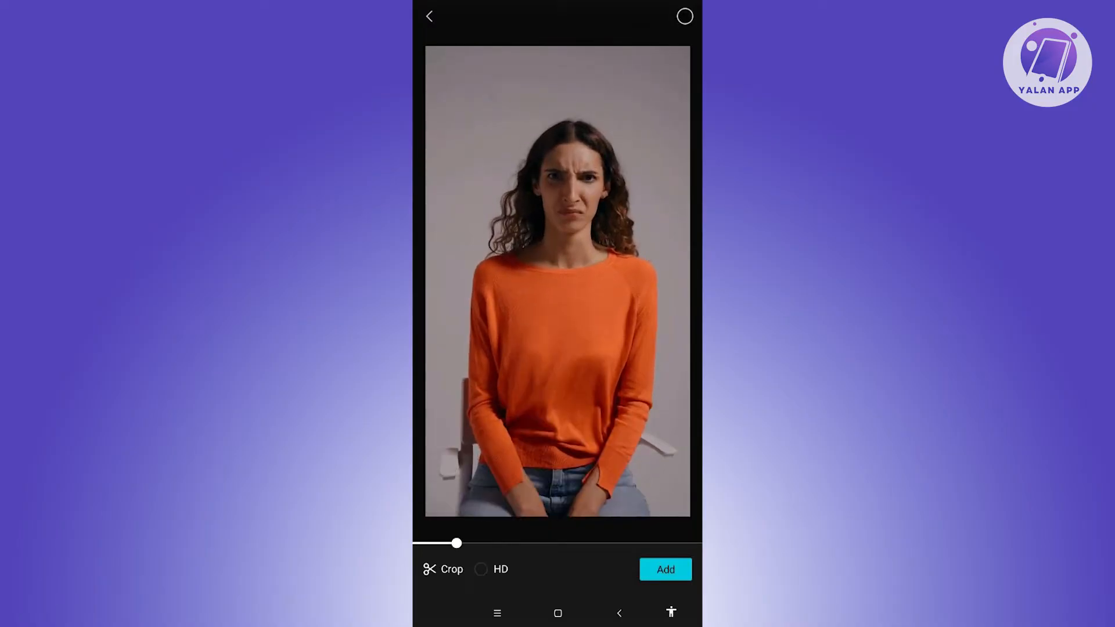
pyautogui.click(664, 569)
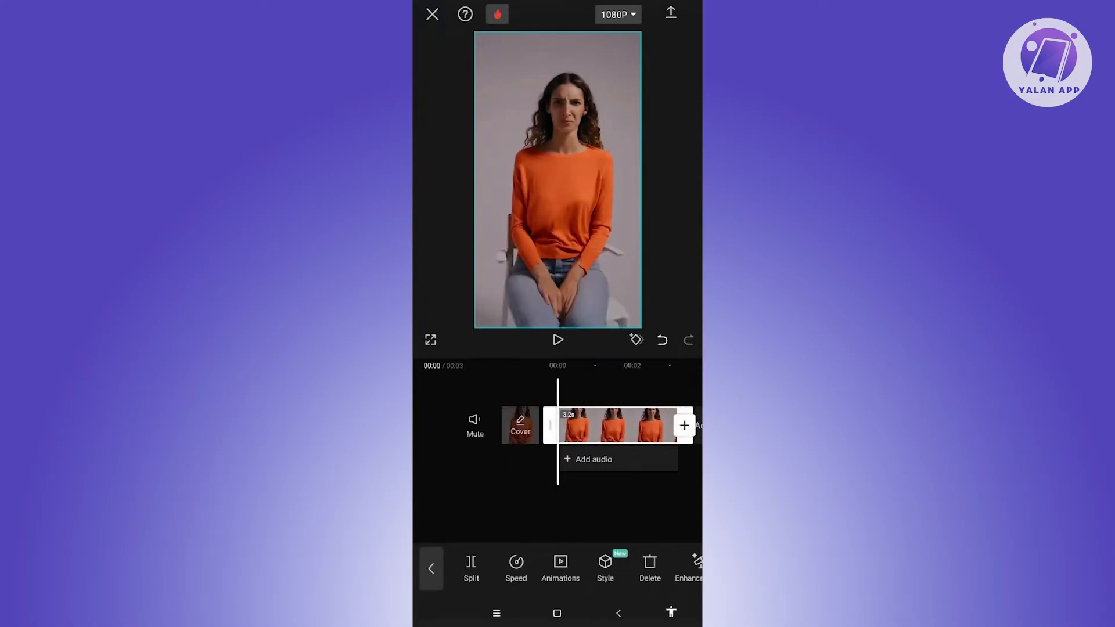
# - Export the clip to the device and close the editor back to the home screen
pyautogui.click(669, 13)
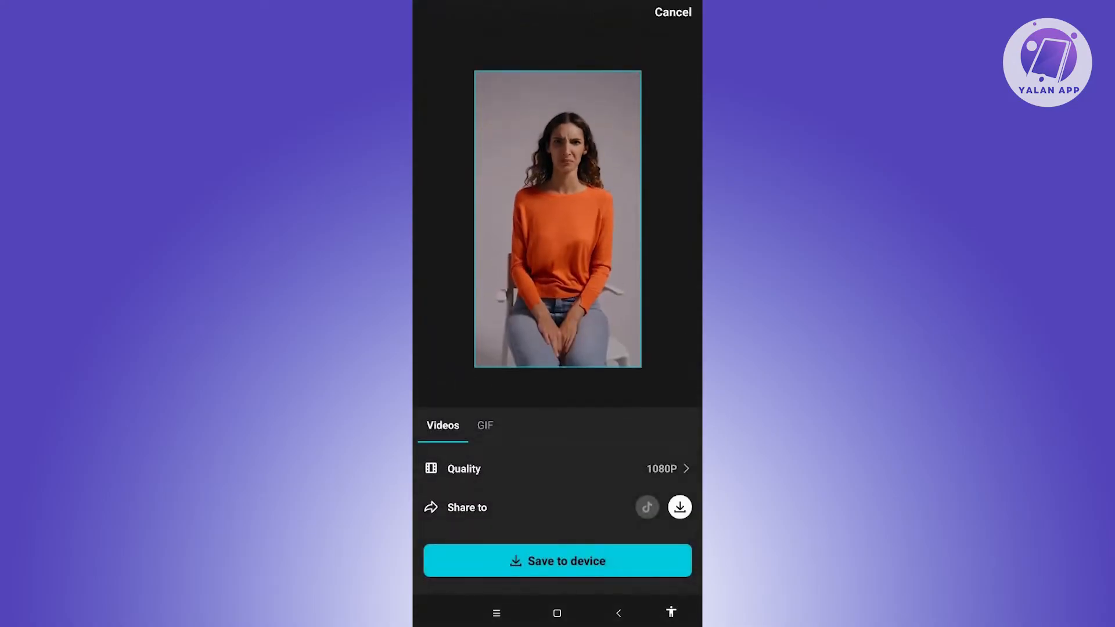
pyautogui.click(556, 560)
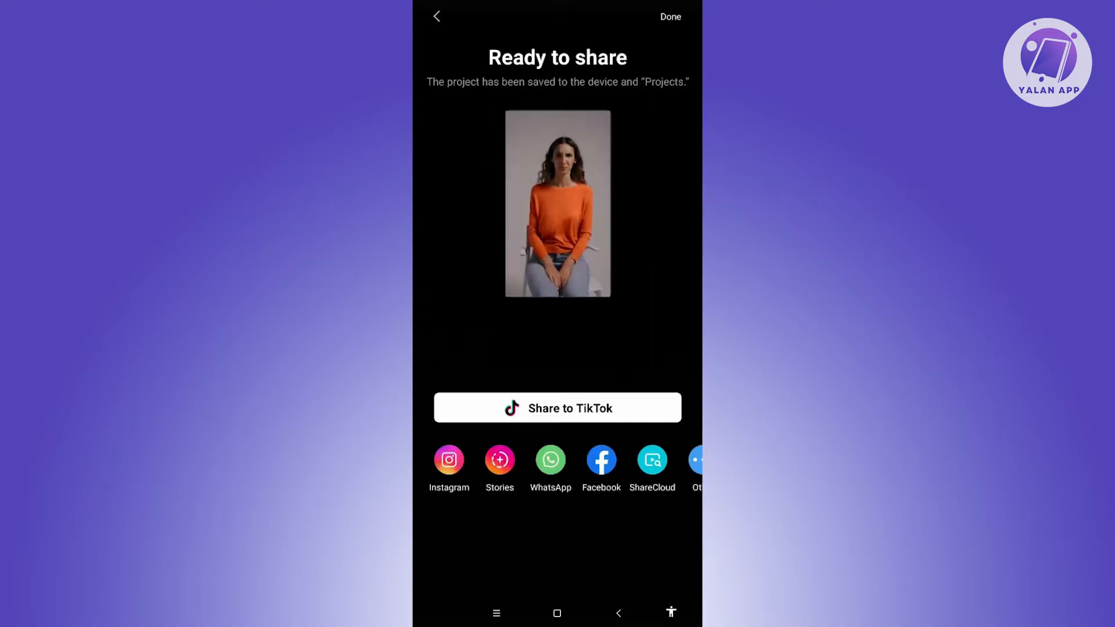
pyautogui.click(435, 16)
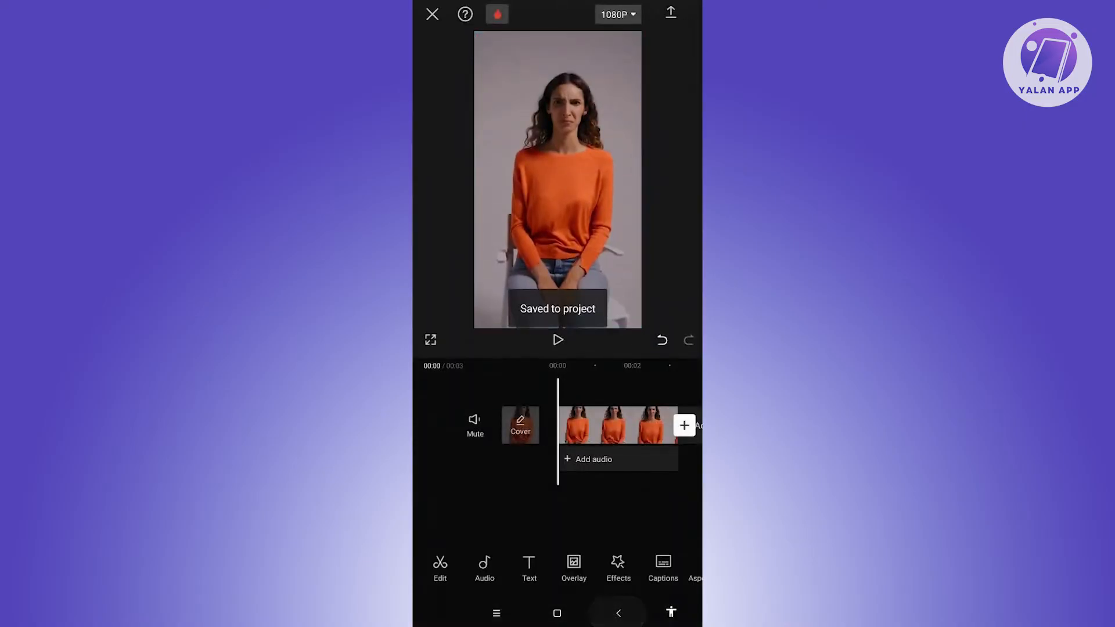
pyautogui.click(432, 14)
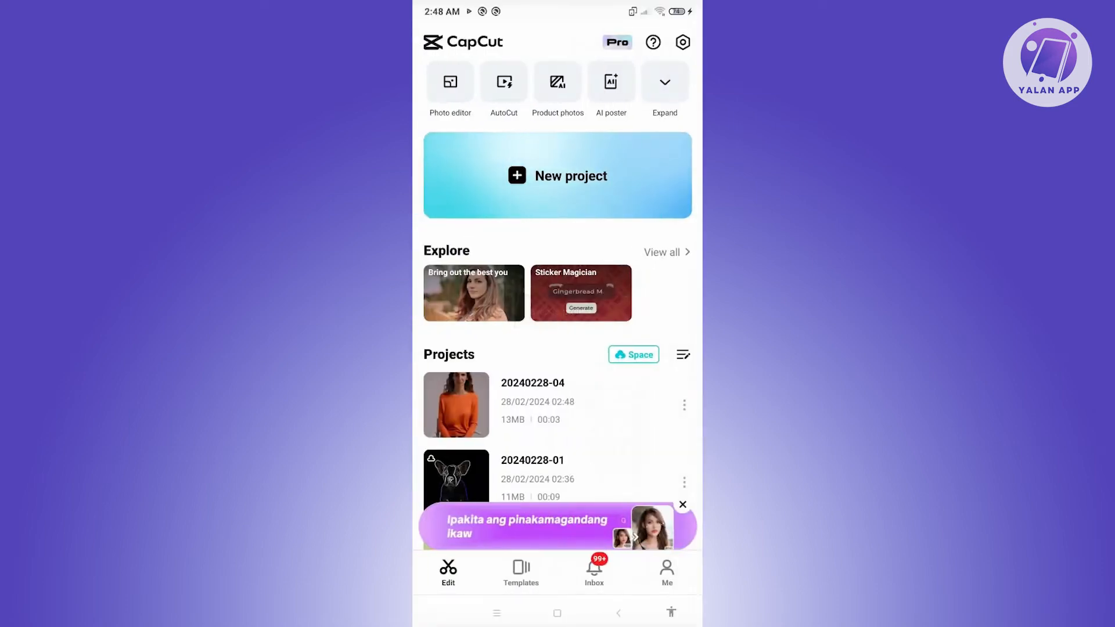
# - Create another project and add the exported 00:03 woman-in-orange video
pyautogui.click(556, 175)
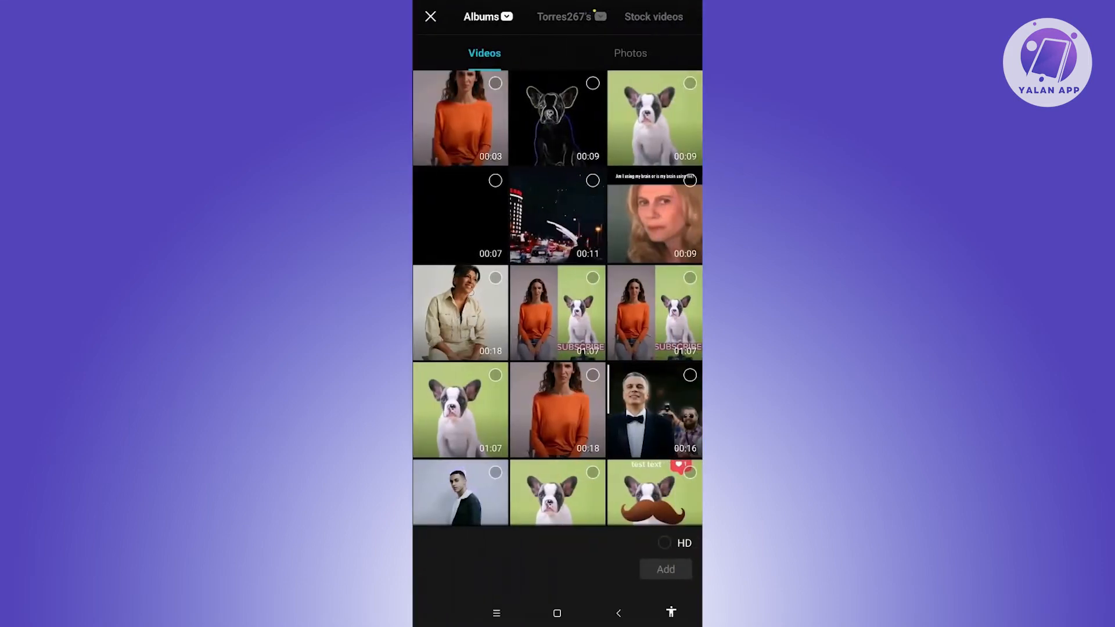
pyautogui.click(460, 118)
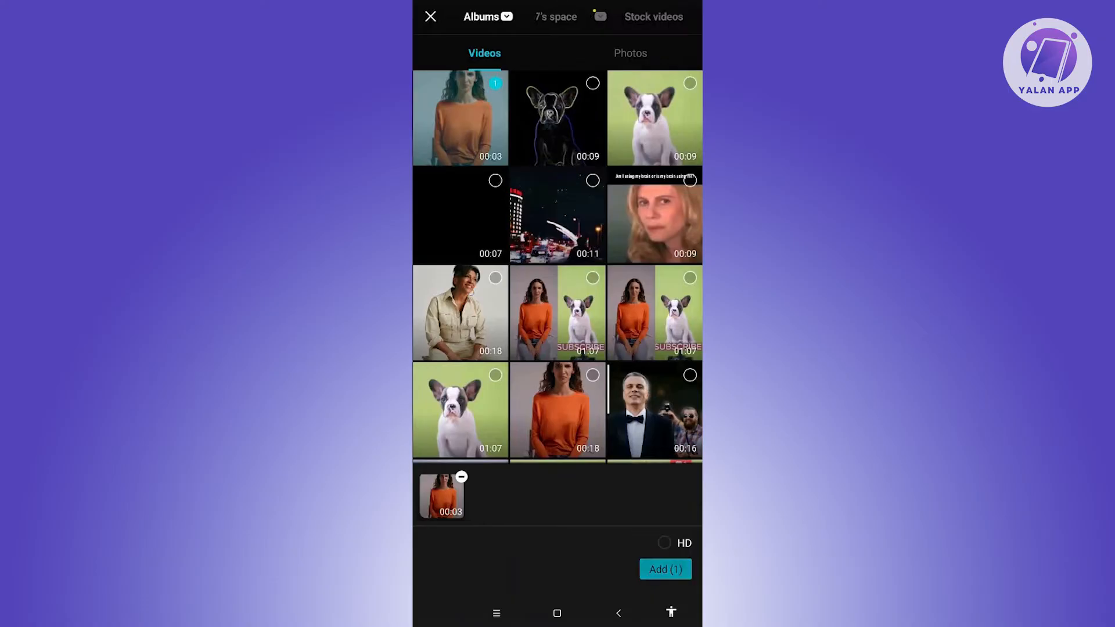
pyautogui.click(664, 569)
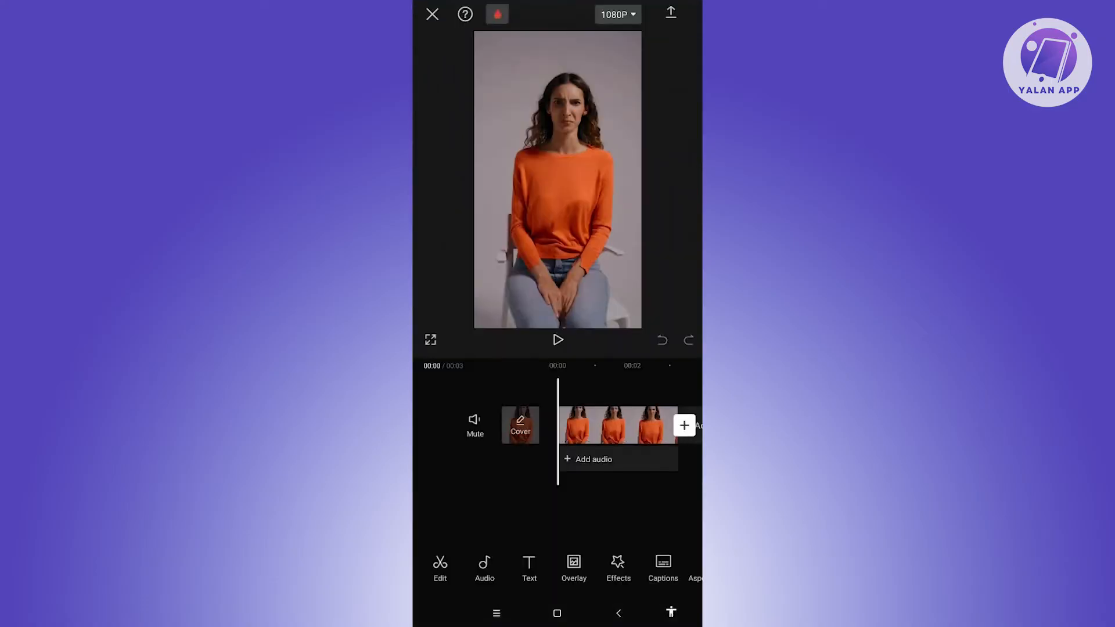
pyautogui.click(529, 569)
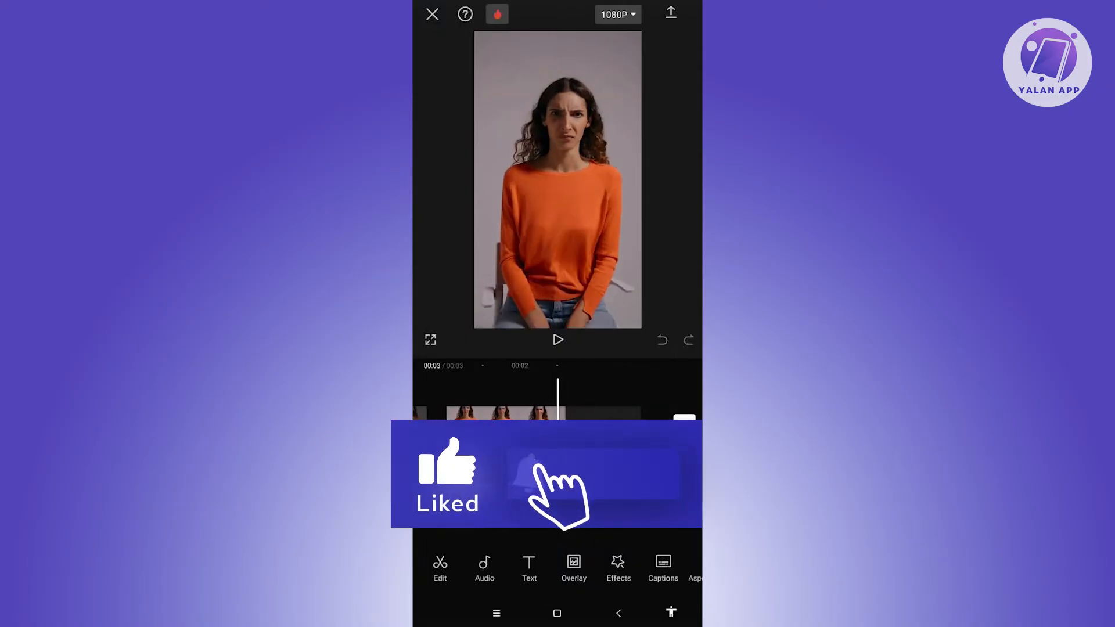
# - Select the timeline clip and duplicate it into three back-to-back 3-second copies
pyautogui.click(501, 416)
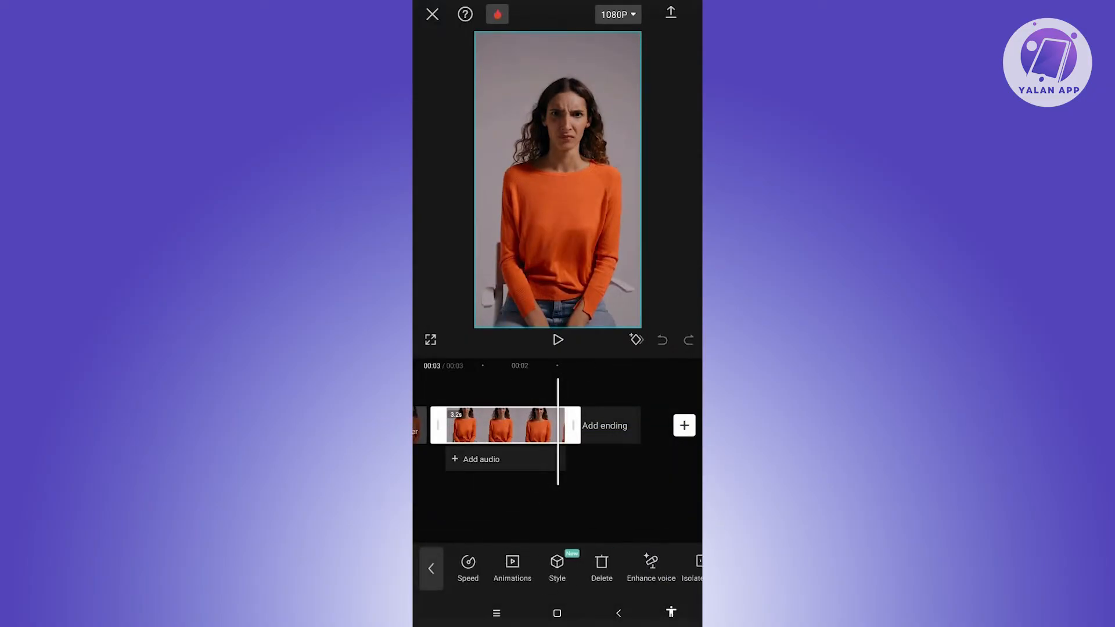
pyautogui.hscroll(-3)
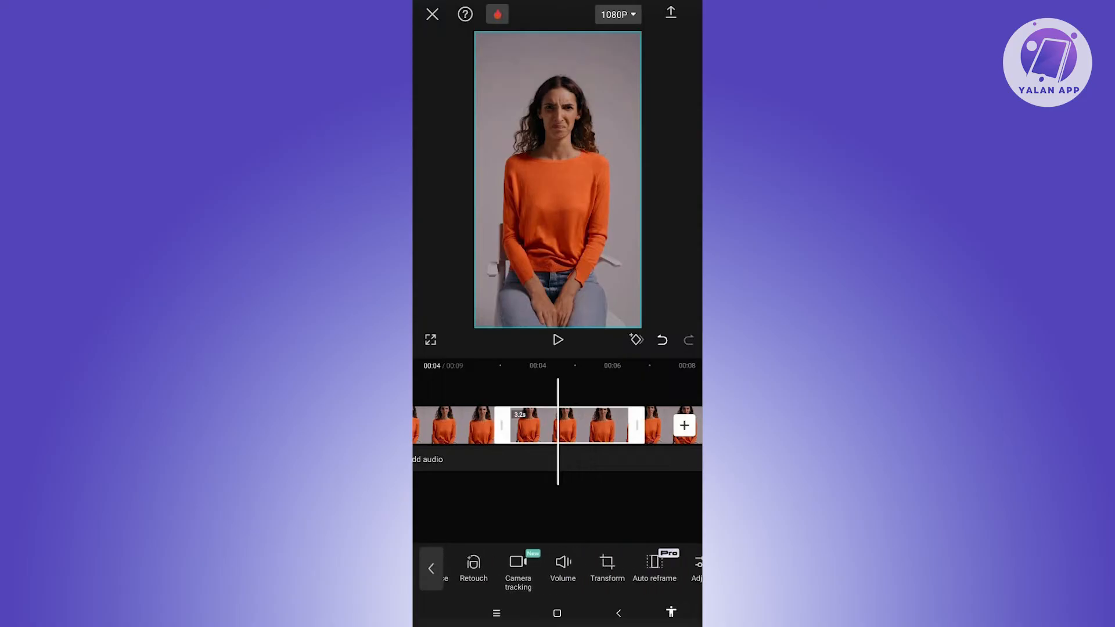
# - Apply Reverse to the middle clip copy so it plays backwards
pyautogui.hscroll(-3)
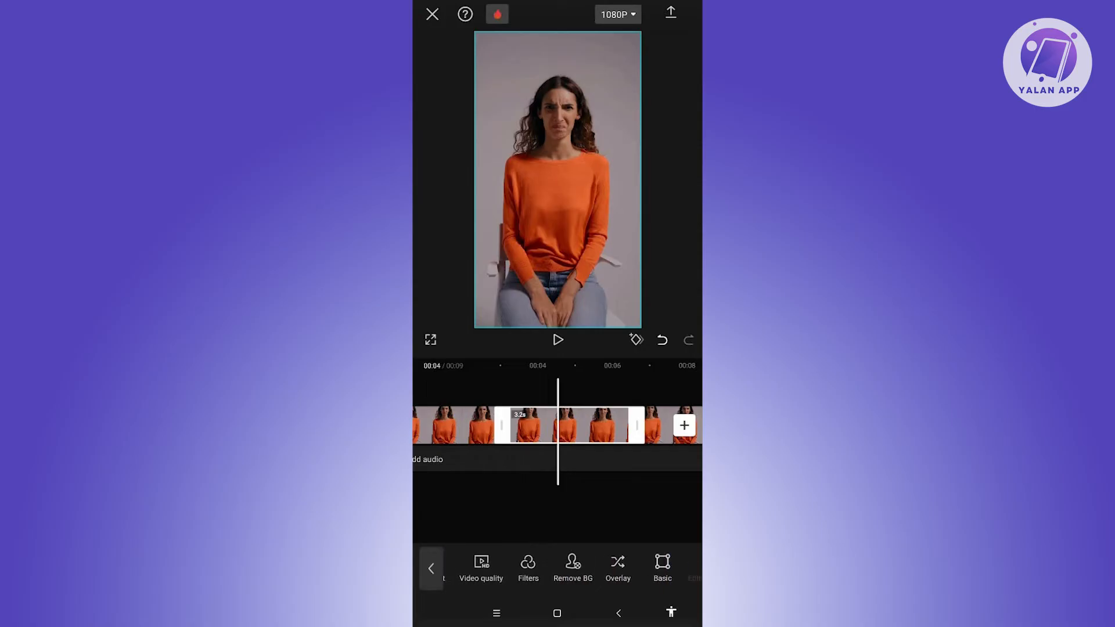
pyautogui.hscroll(-3)
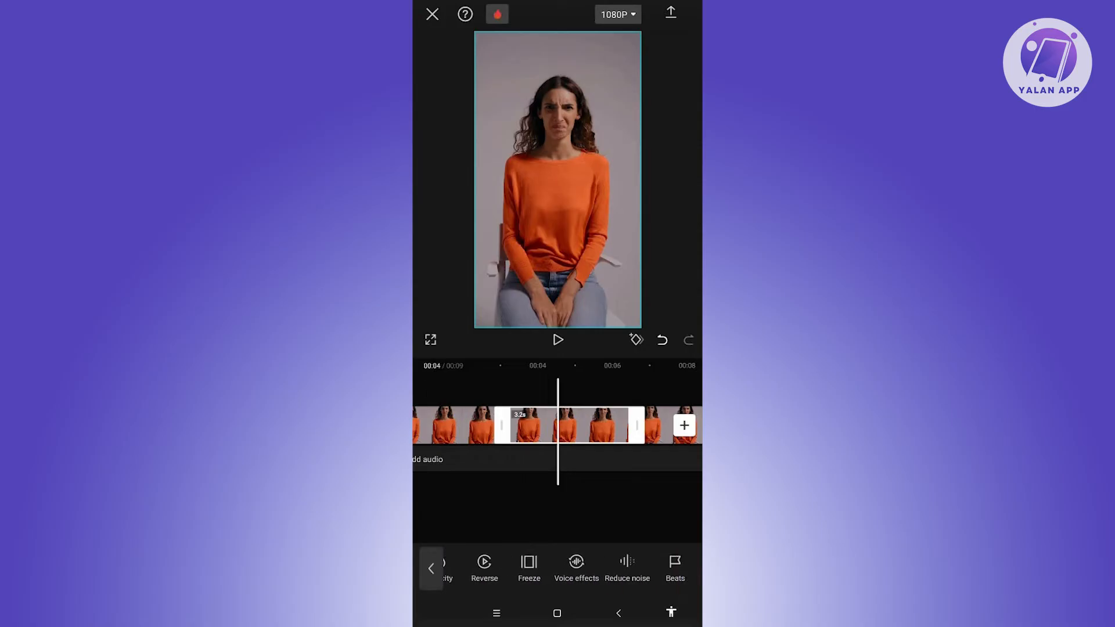
pyautogui.click(483, 567)
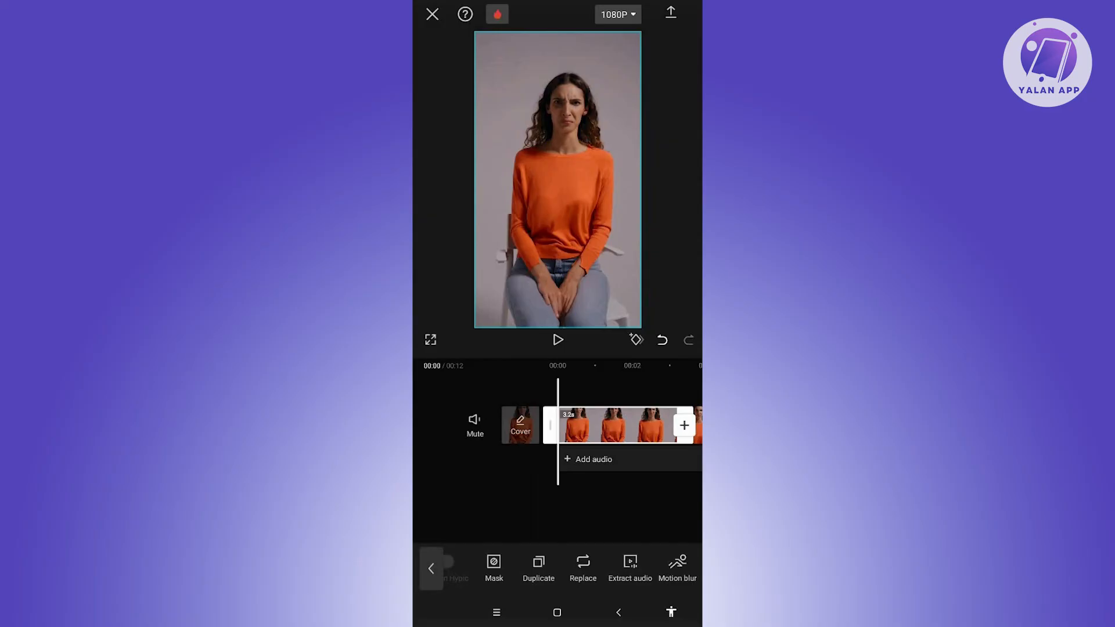
# - Play the 12-second sequence through, then duplicate the final clip copy
pyautogui.click(558, 339)
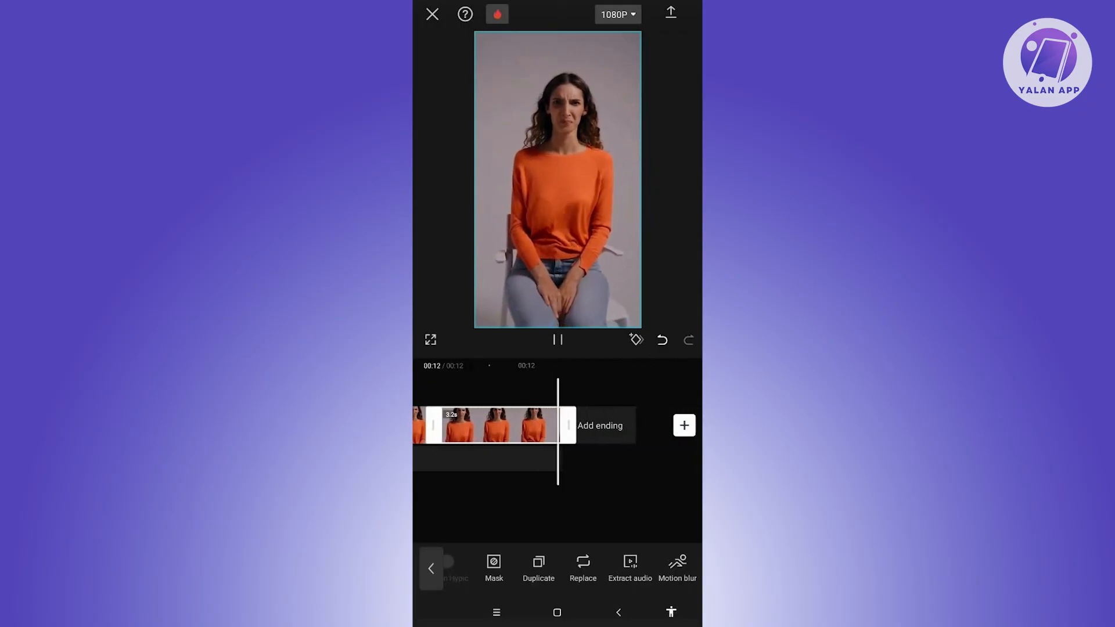
pyautogui.click(557, 339)
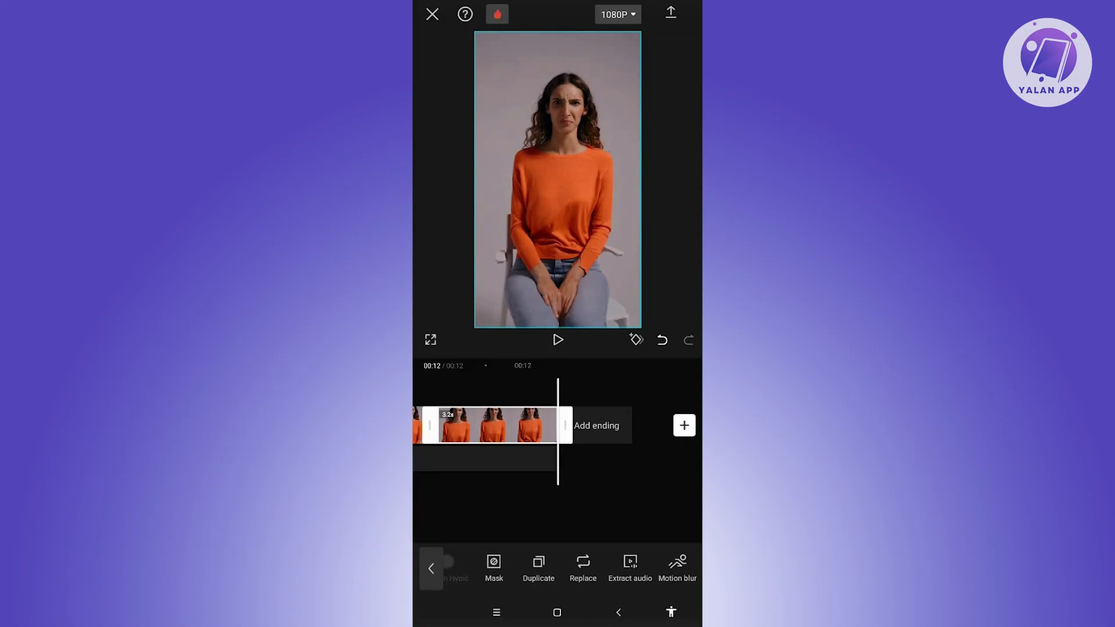
pyautogui.click(538, 568)
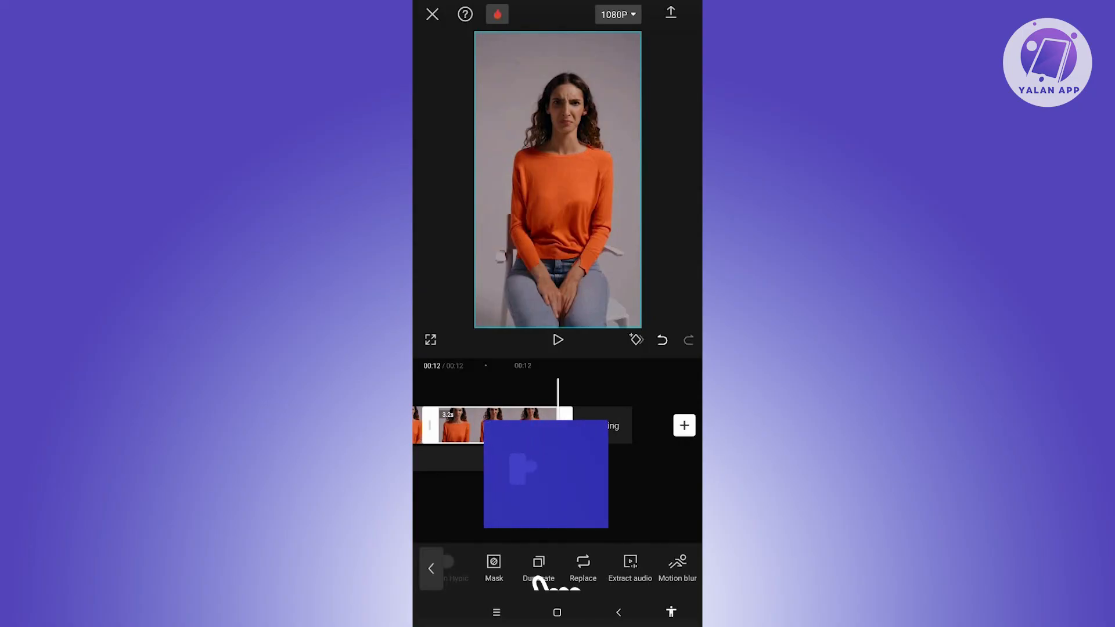